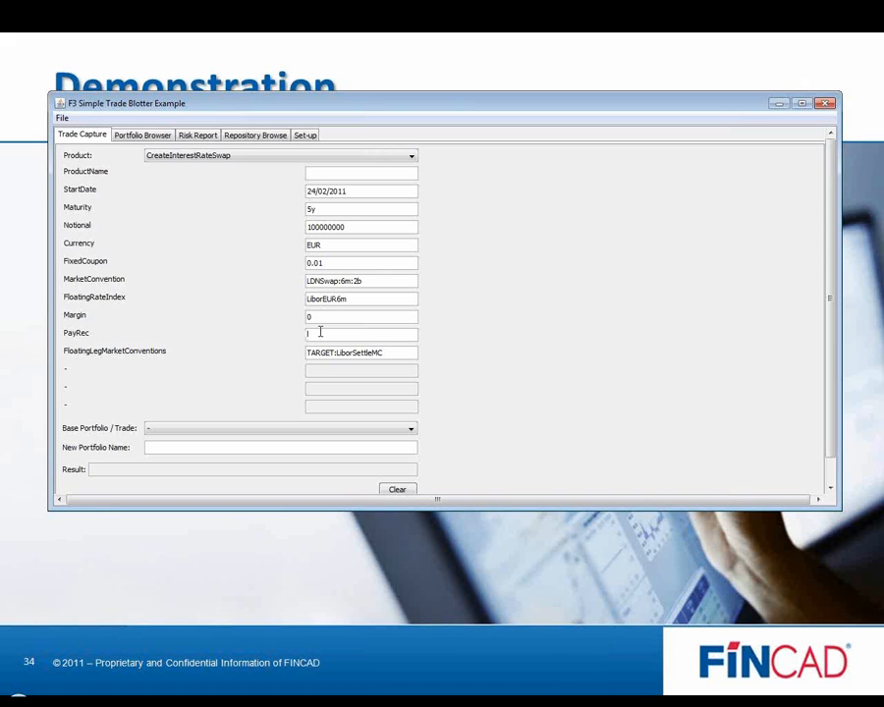
Step: Create the paying swap A_Swap_1, then switch the PayRec field to Rec for the next swap
{"action": "type", "text": "Pay"}
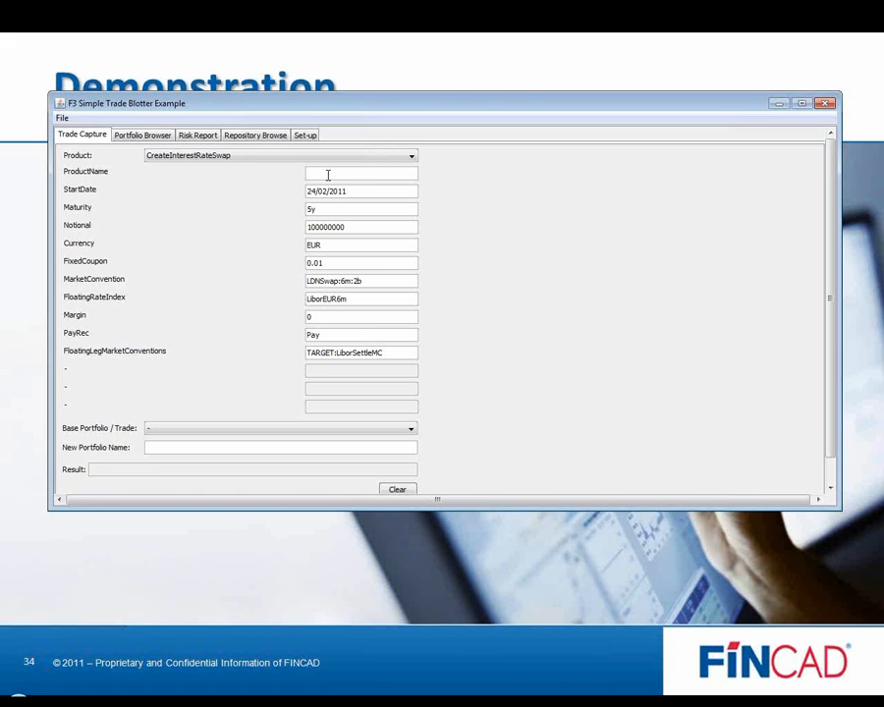
{"action": "type", "text": "A_s"}
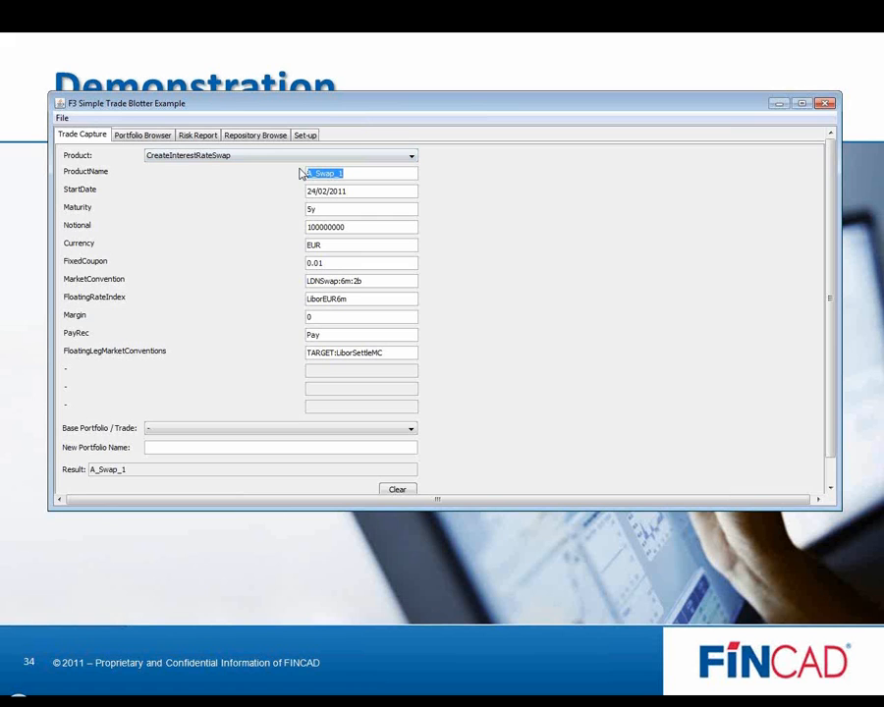
{"action": "left_click", "coordinate": [362, 173]}
{"action": "type", "text": "01"}
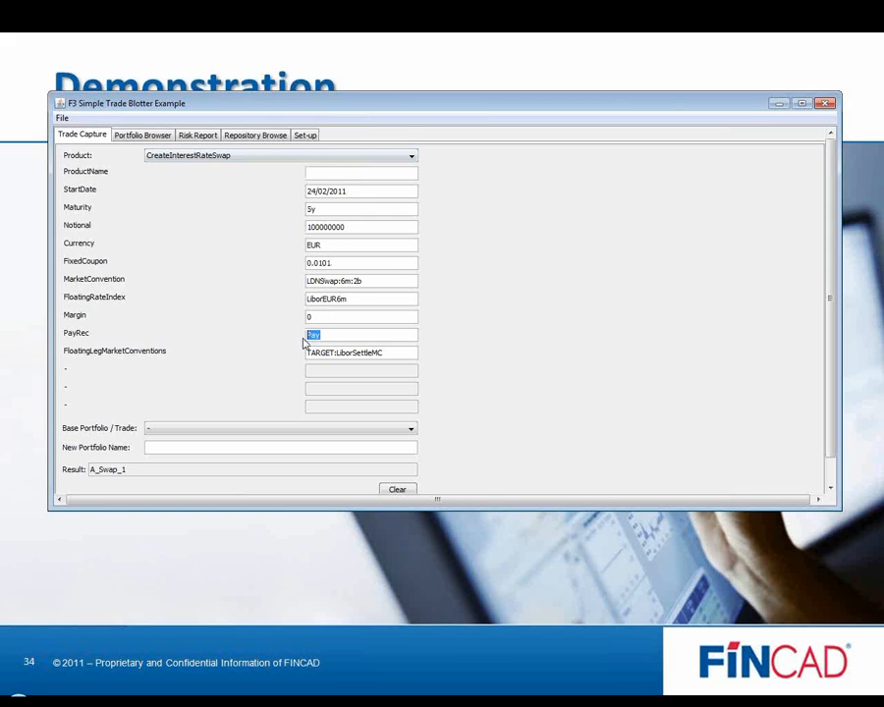
{"action": "type", "text": "Rec"}
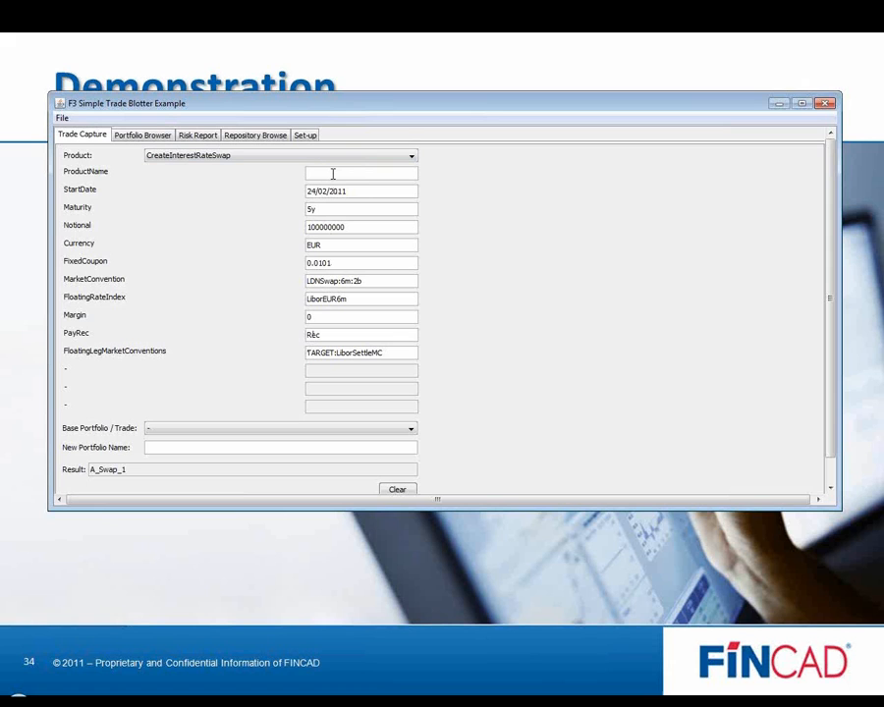
Step: Create A_Swap_2 and enter portfolio name A_New_Portfolio based on A_Swap_1
{"action": "type", "text": "A_s"}
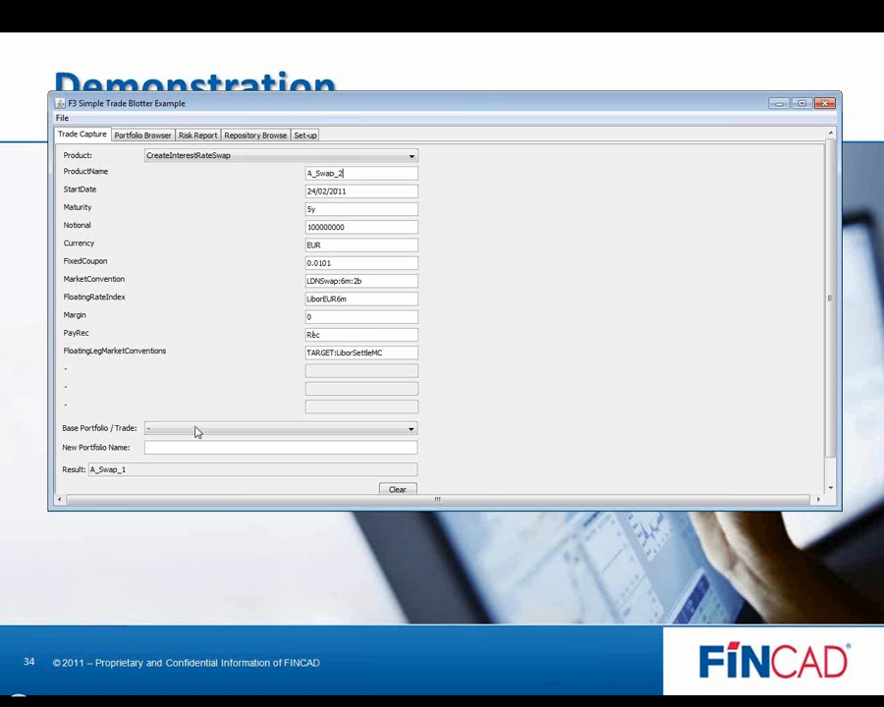
{"action": "left_click", "coordinate": [409, 428]}
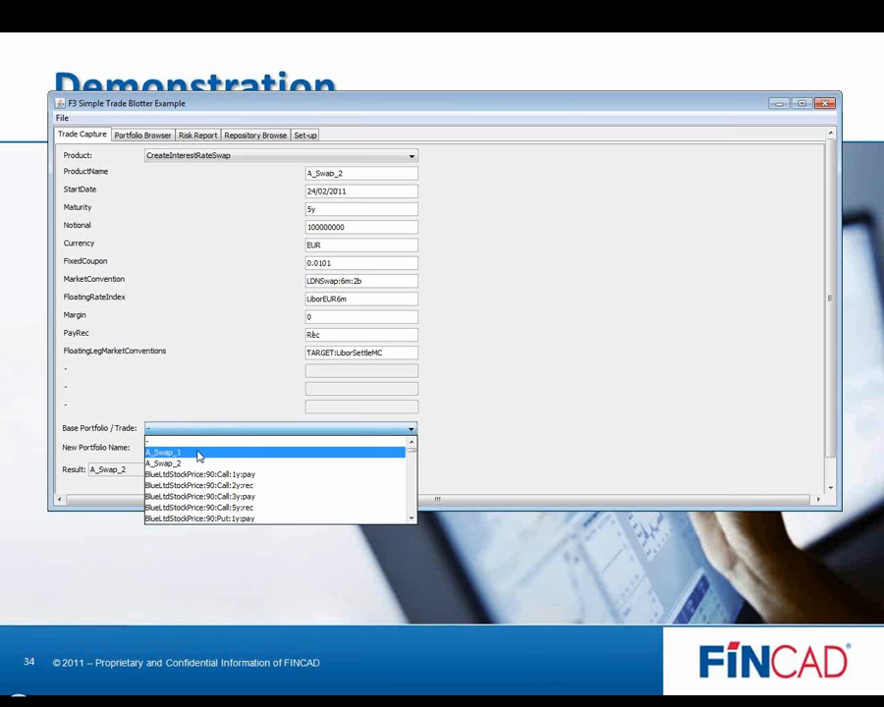
{"action": "left_click", "coordinate": [165, 452]}
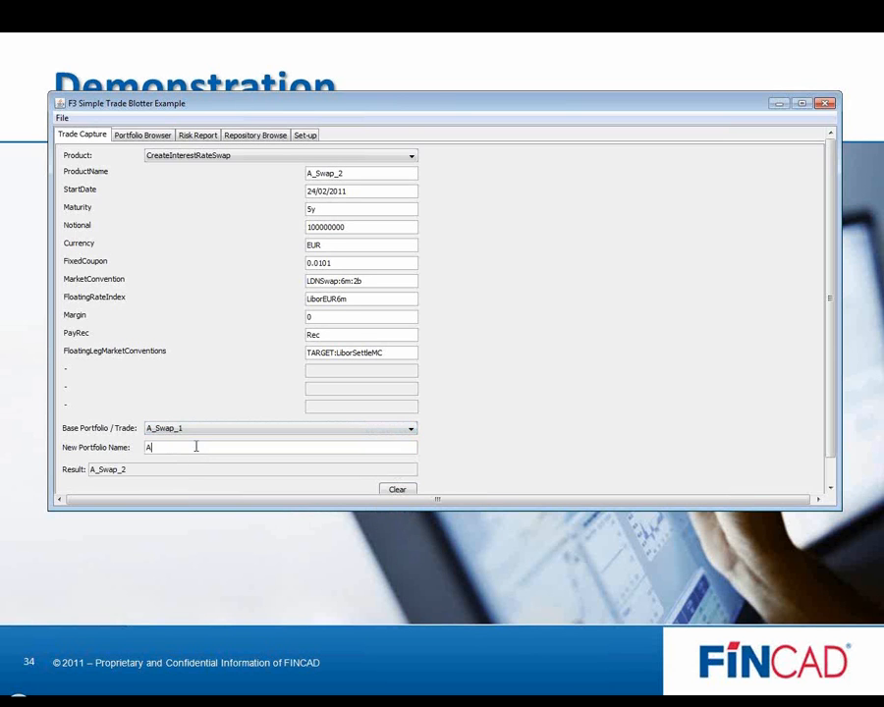
{"action": "type", "text": "_New_Portfolio"}
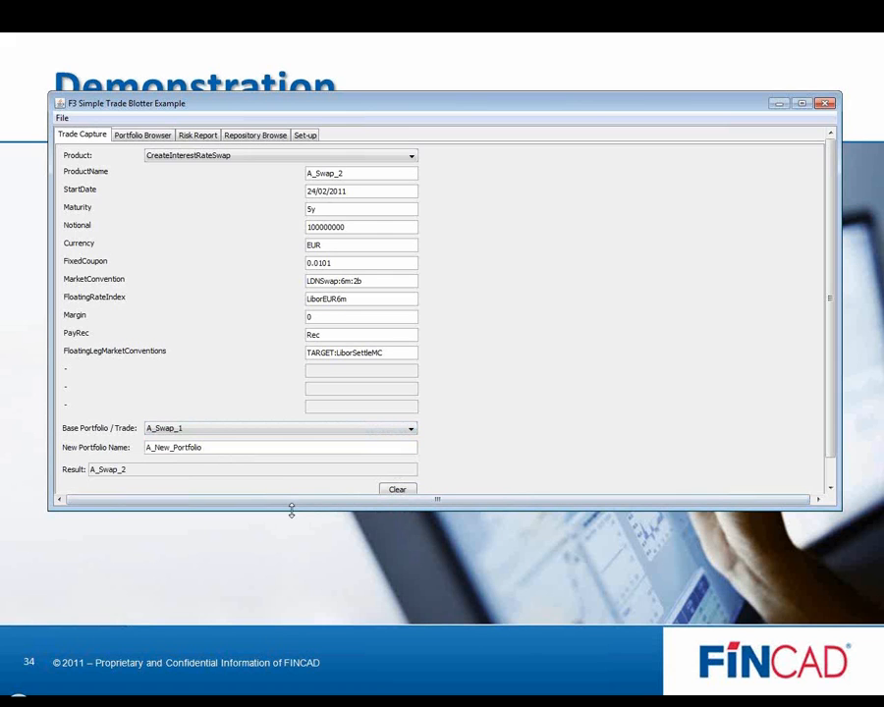
Step: Submit the new portfolio A_New_Portfolio and view it in the Portfolio Browser
{"action": "left_click", "coordinate": [397, 489]}
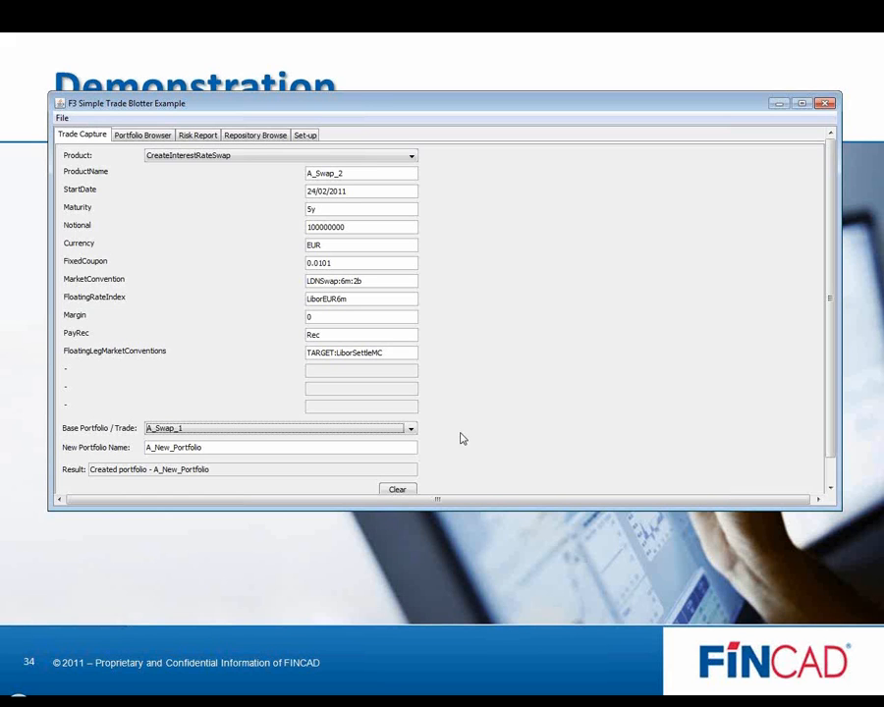
{"action": "mouse_move", "coordinate": [472, 422]}
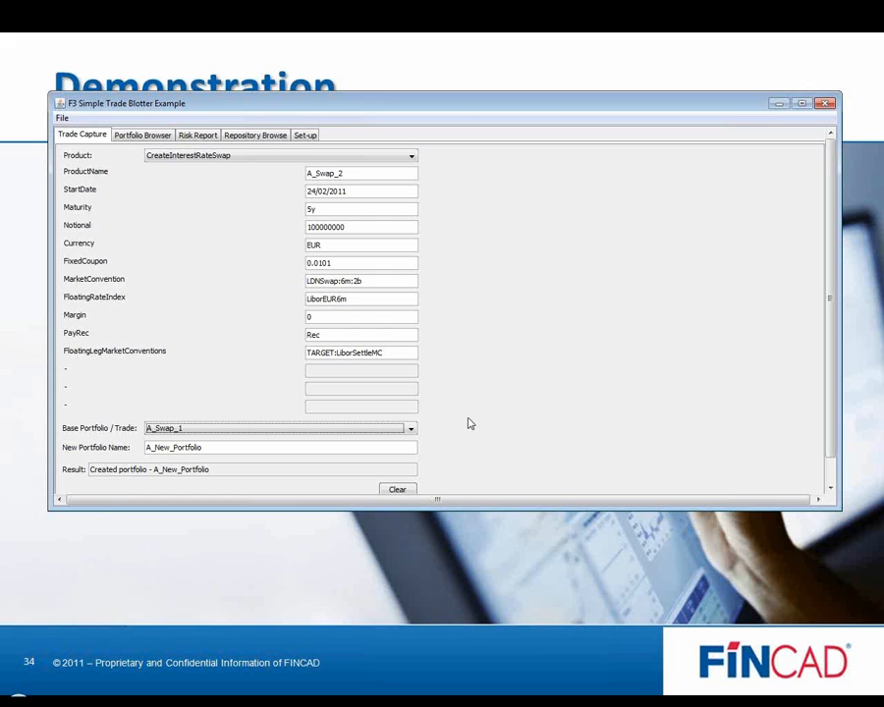
{"action": "left_click", "coordinate": [142, 134]}
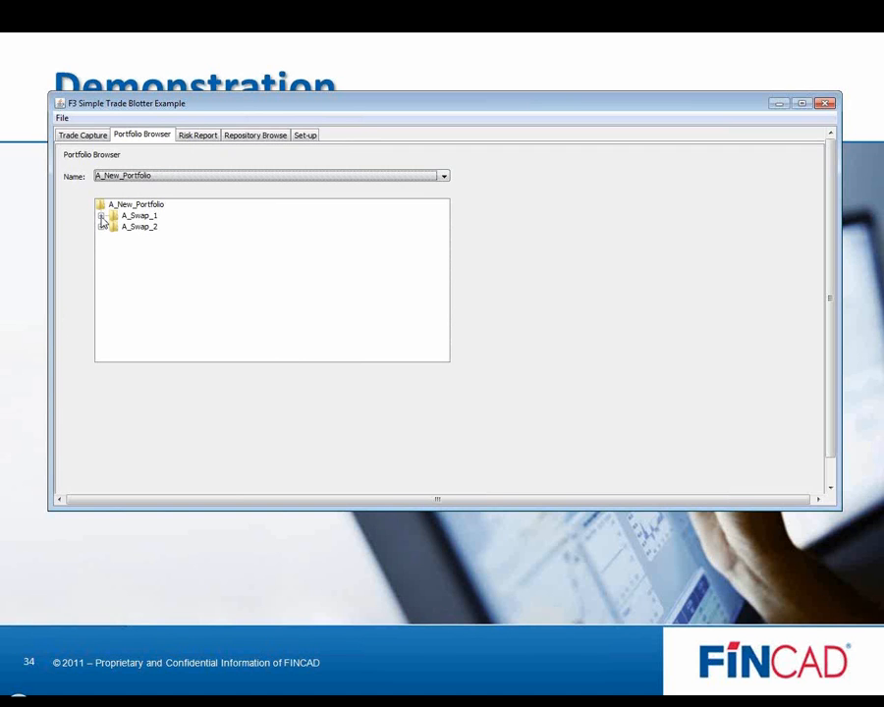
Step: Expand A_Swap_1's conventions, then select VanillaPortfolio from the Name list
{"action": "left_click", "coordinate": [102, 214]}
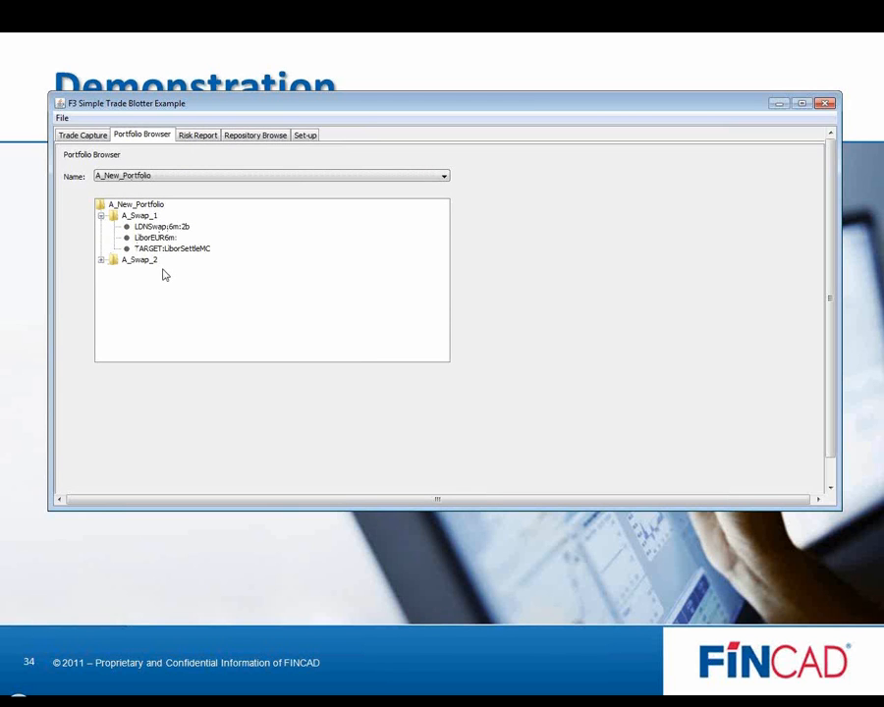
{"action": "mouse_move", "coordinate": [185, 257]}
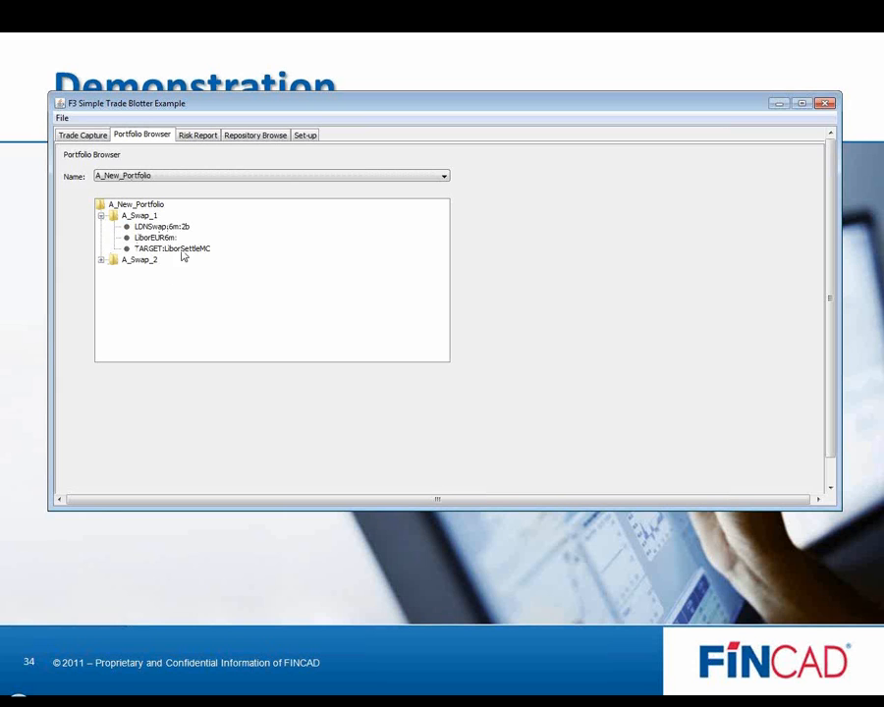
{"action": "left_click", "coordinate": [442, 177]}
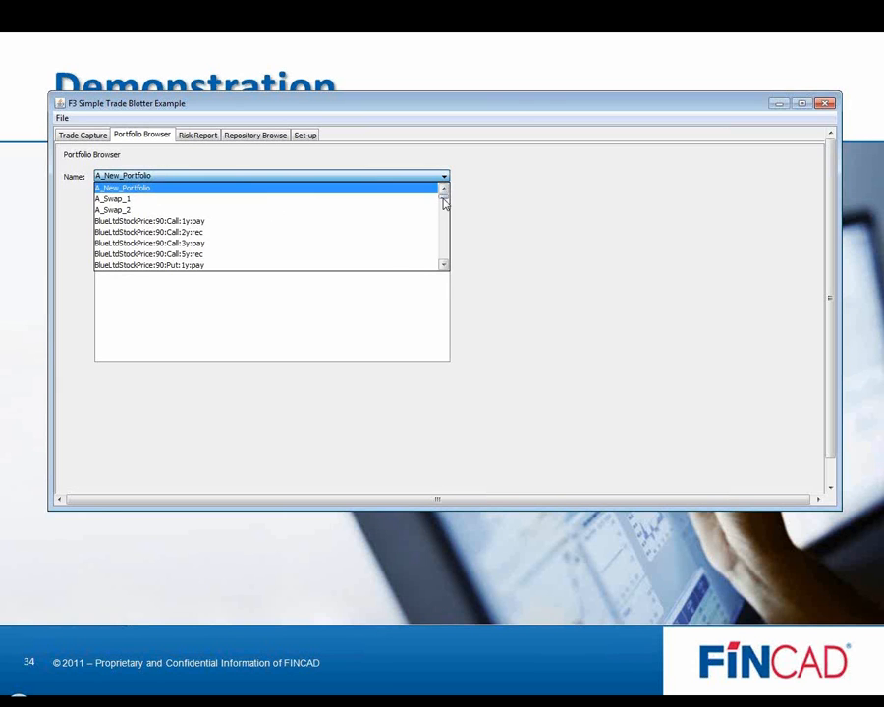
{"action": "scroll", "scroll_direction": "down", "scroll_amount": 3}
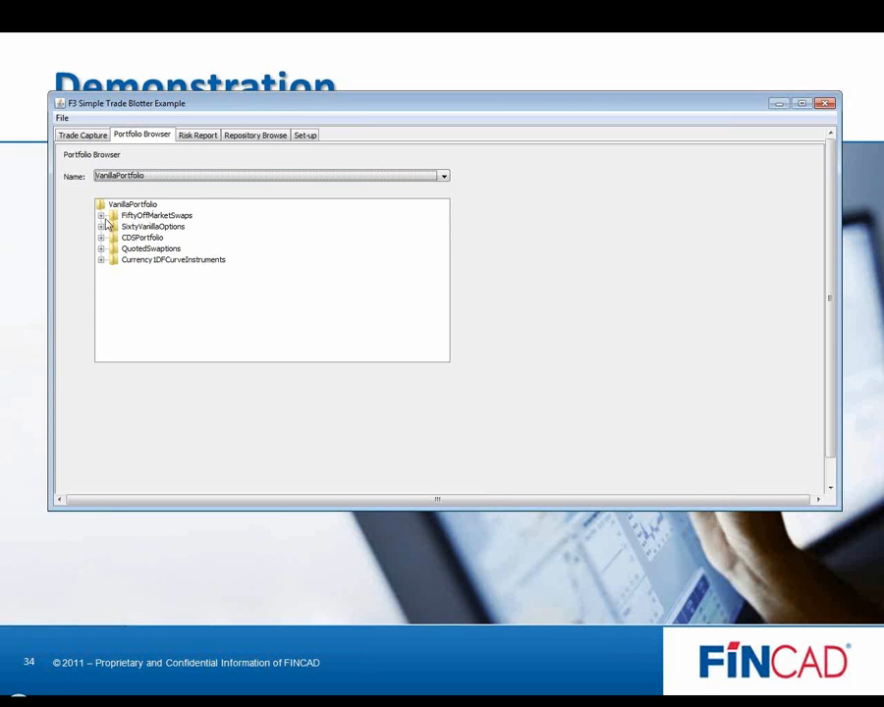
Step: Expand FiftyOffMarketSwaps, then switch the browser back to A_New_Portfolio
{"action": "left_click", "coordinate": [98, 214]}
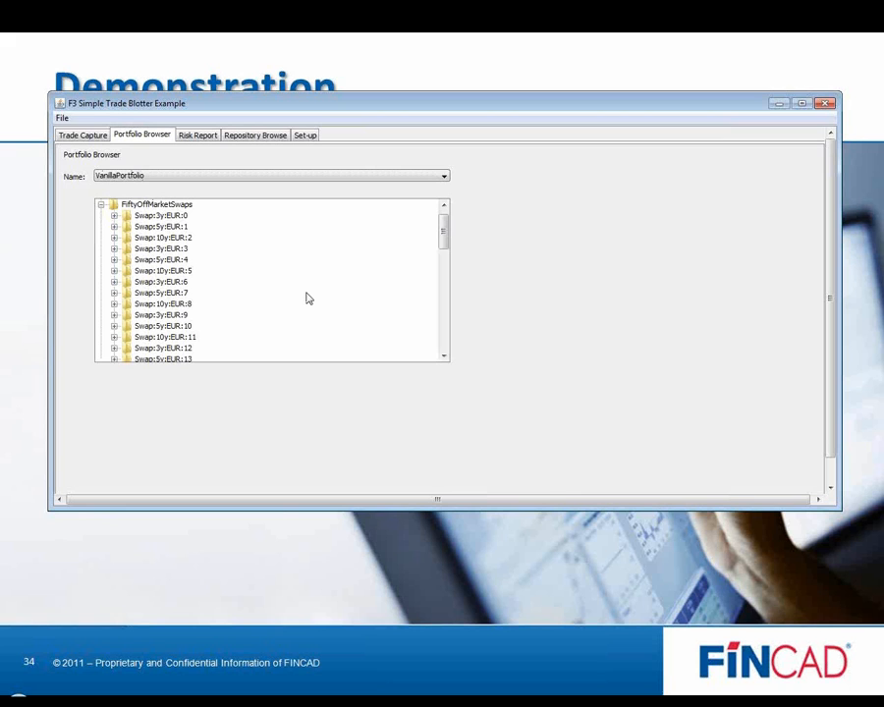
{"action": "mouse_move", "coordinate": [338, 264]}
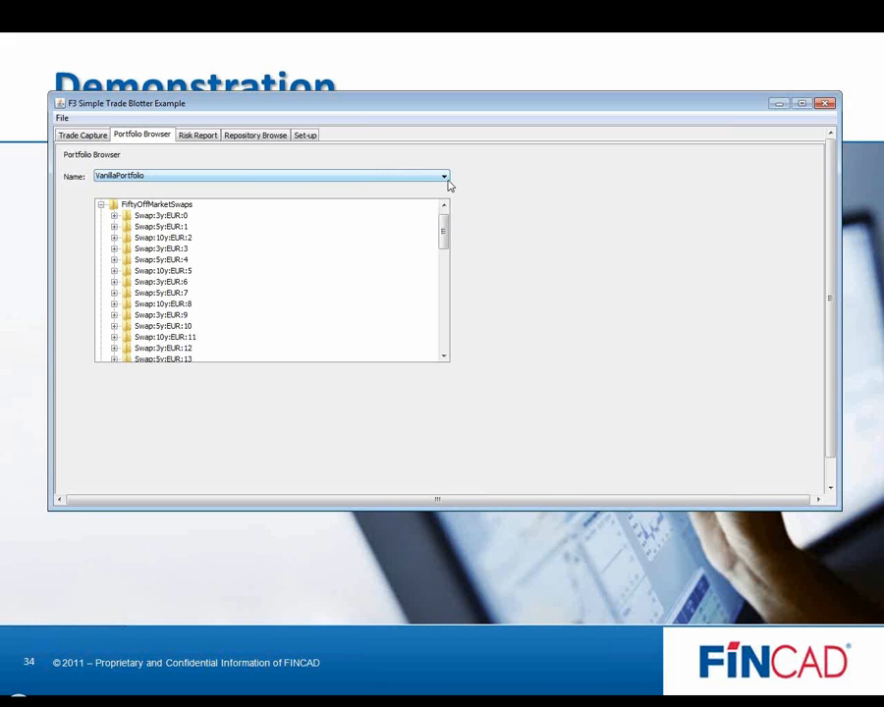
{"action": "left_click", "coordinate": [442, 177]}
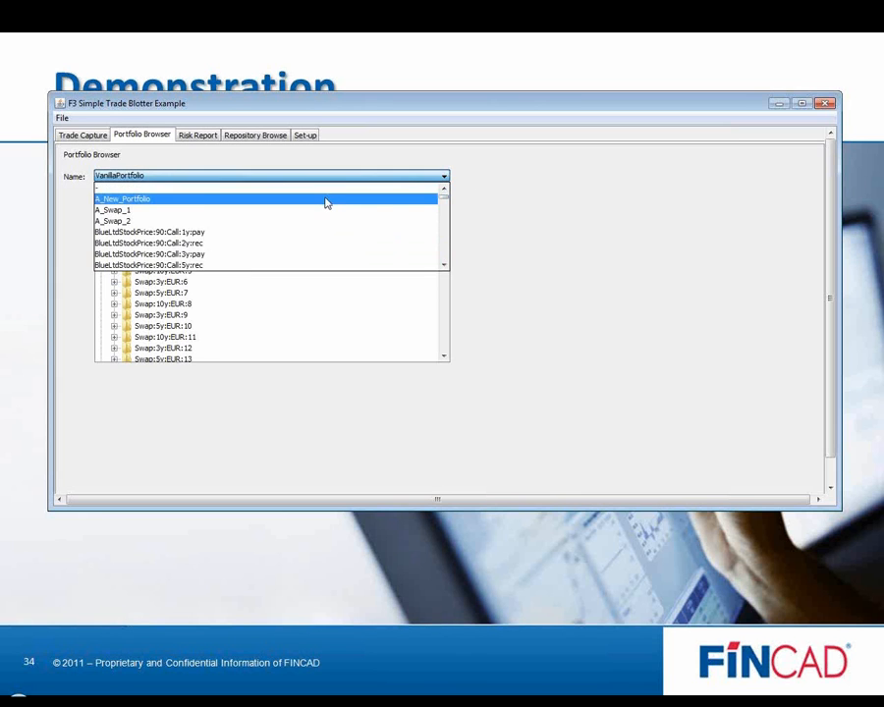
{"action": "left_click", "coordinate": [122, 198]}
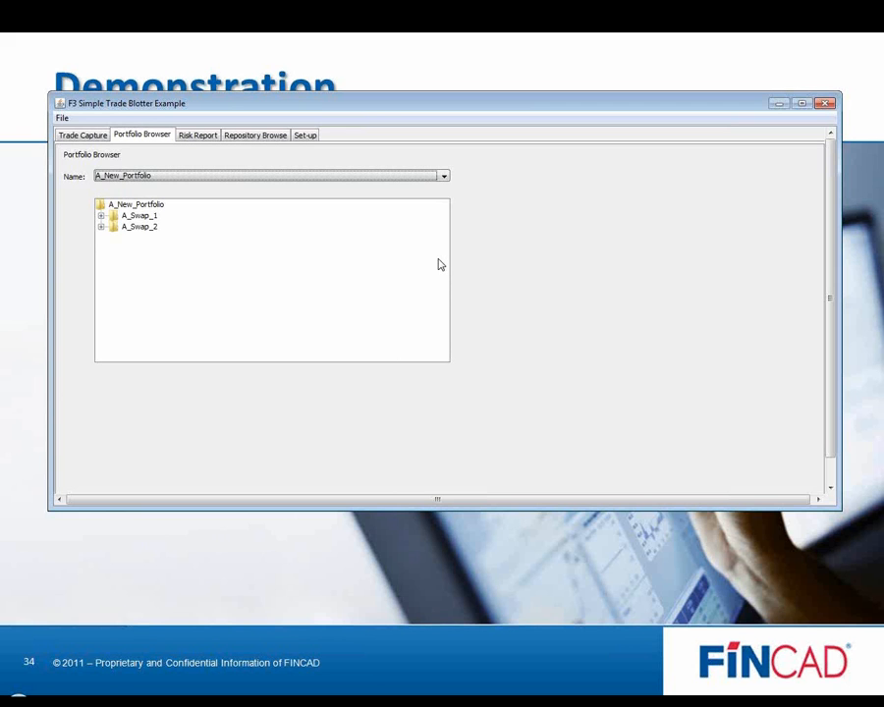
{"action": "mouse_move", "coordinate": [220, 150]}
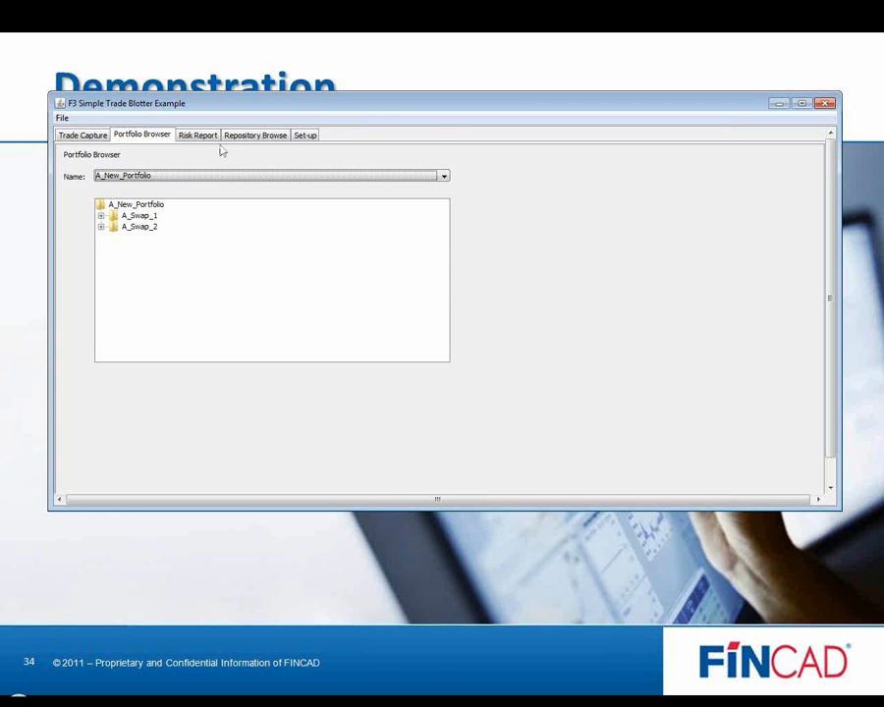
Step: Show the risk report for A_Swap_1 and scroll through its exposure rows
{"action": "left_click", "coordinate": [196, 134]}
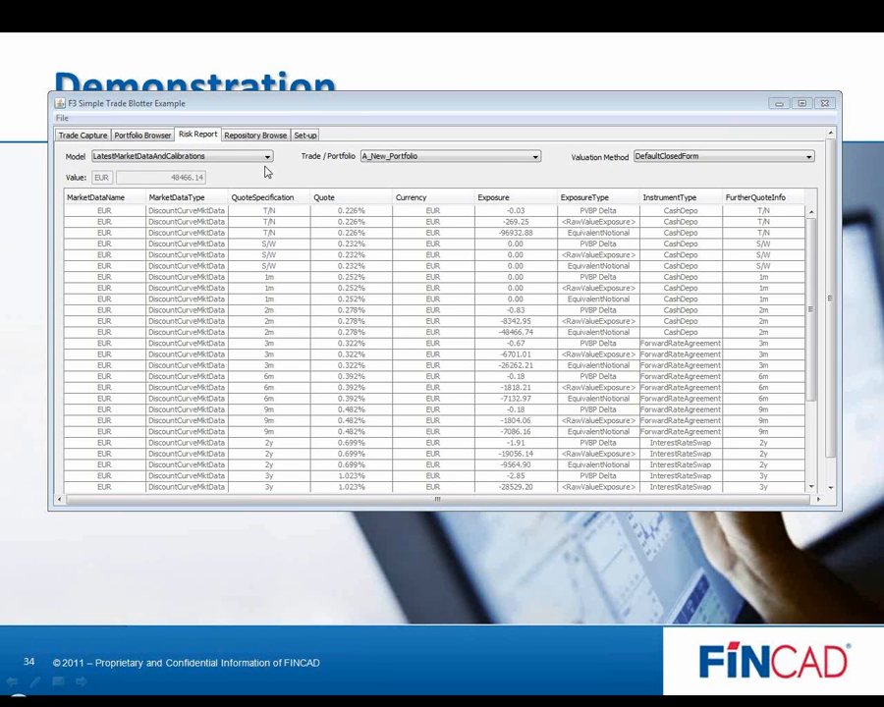
{"action": "mouse_move", "coordinate": [385, 162]}
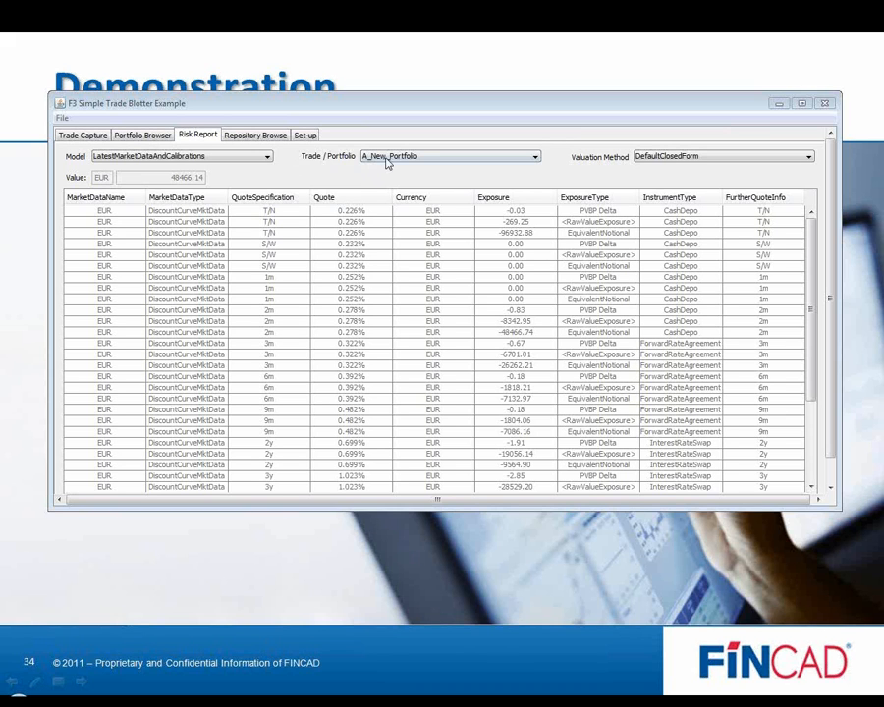
{"action": "left_click", "coordinate": [534, 158]}
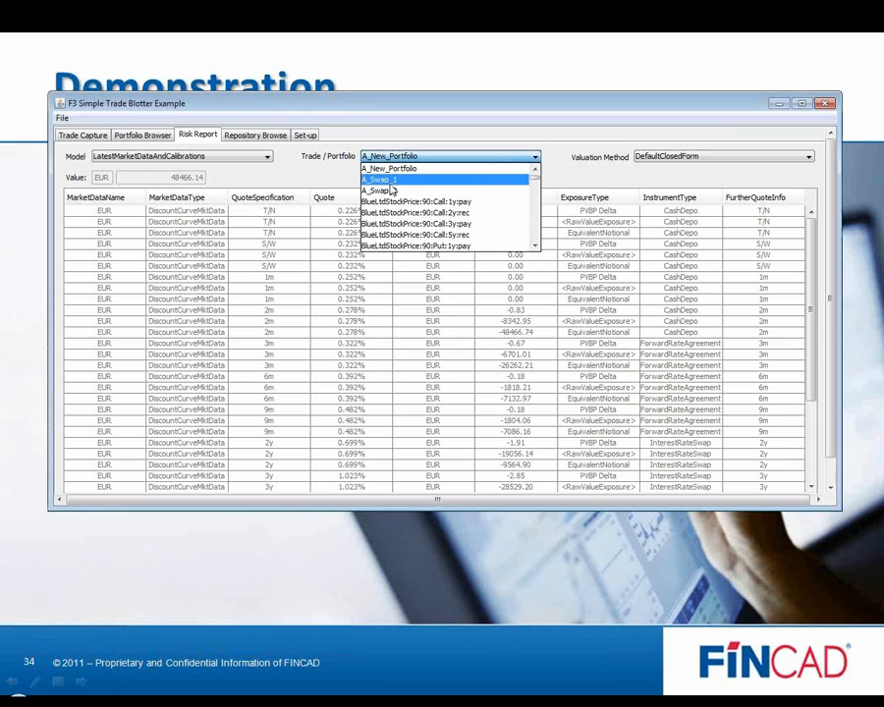
{"action": "left_click", "coordinate": [384, 179]}
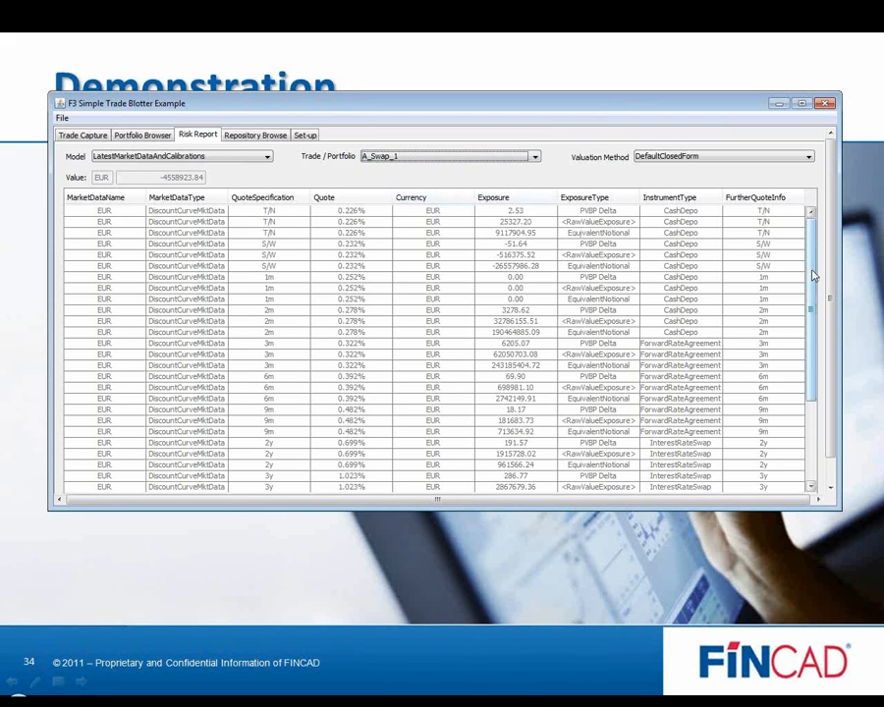
{"action": "scroll", "scroll_direction": "down", "scroll_amount": 3}
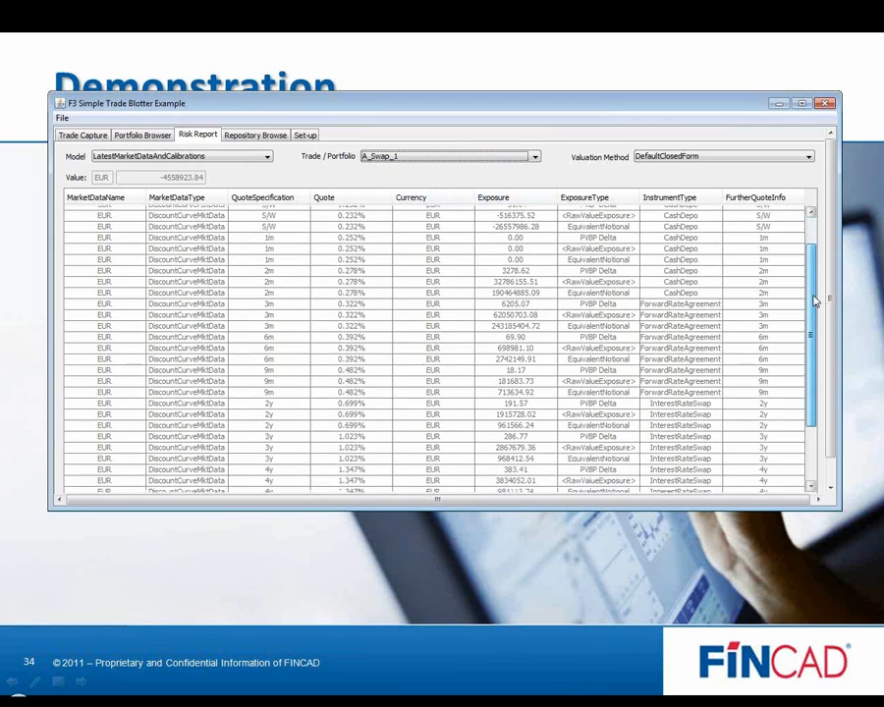
{"action": "scroll", "scroll_direction": "down", "scroll_amount": 3}
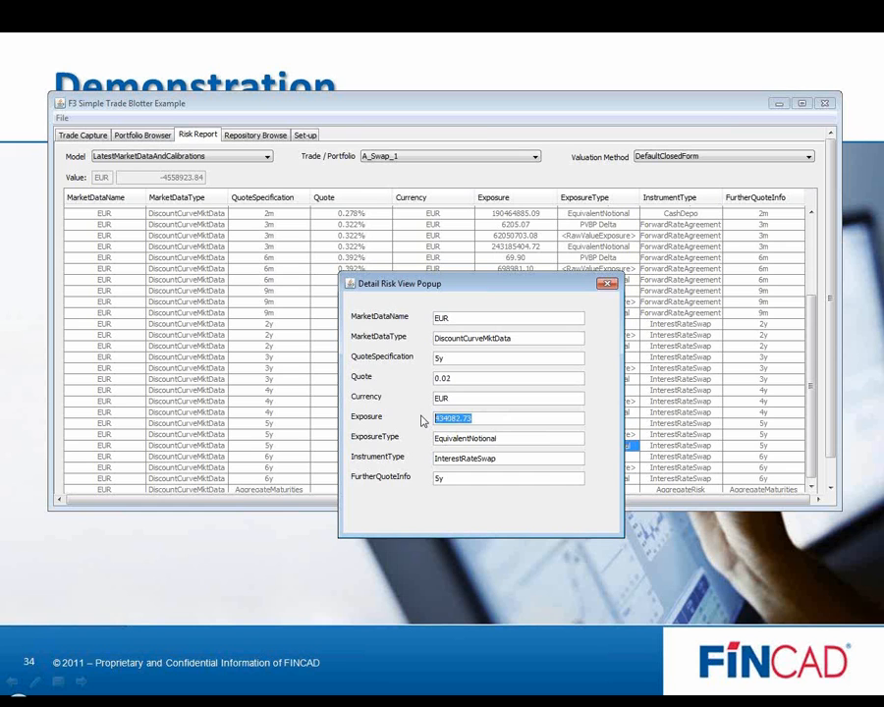
{"action": "left_click", "coordinate": [534, 157]}
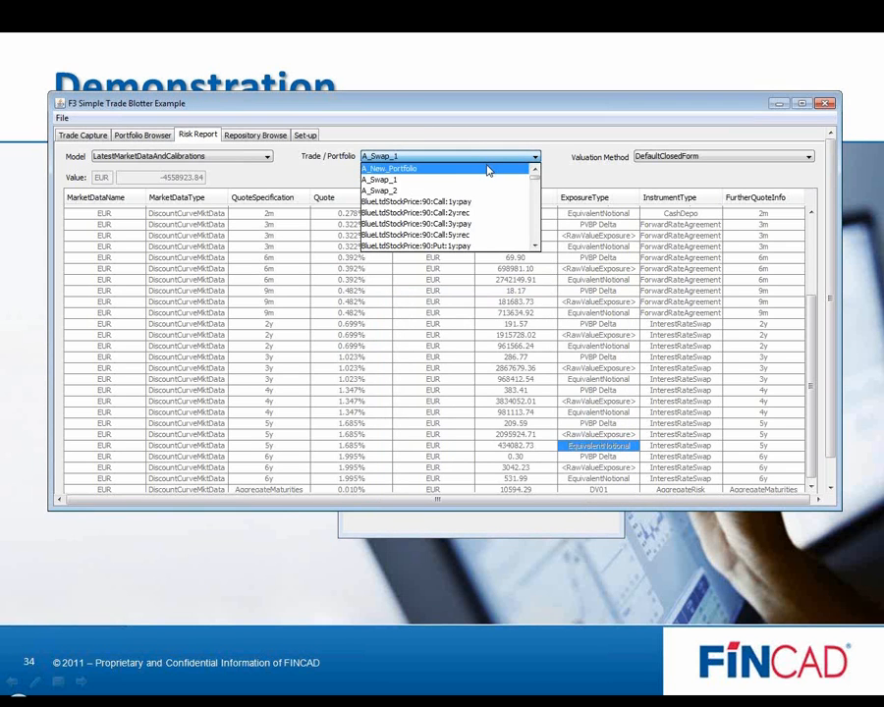
Step: Select A_New_Portfolio in the risk report and open its 5y EquivalentNotional details
{"action": "left_click", "coordinate": [389, 169]}
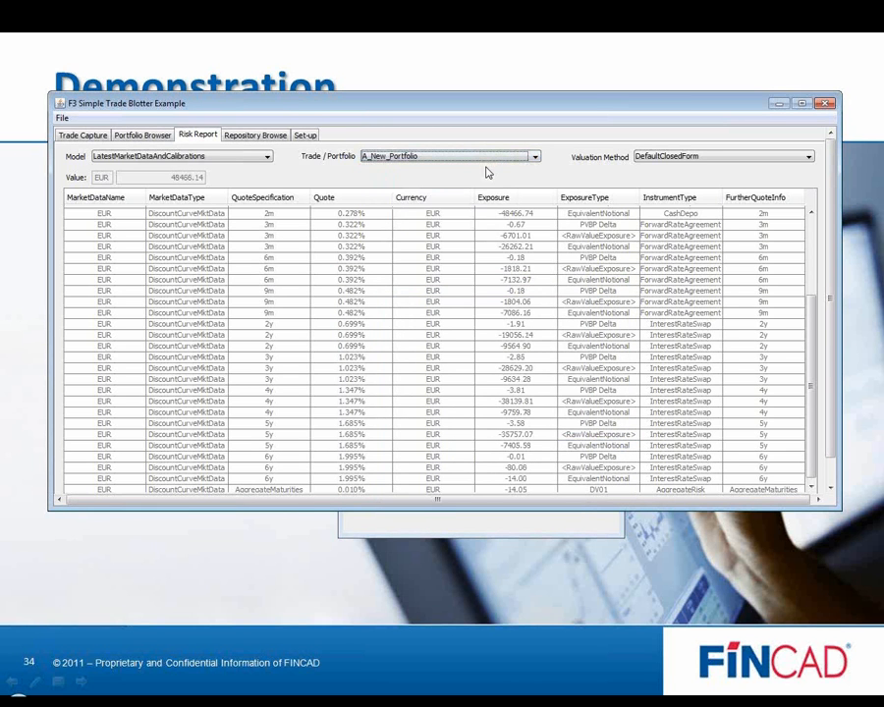
{"action": "mouse_move", "coordinate": [491, 187]}
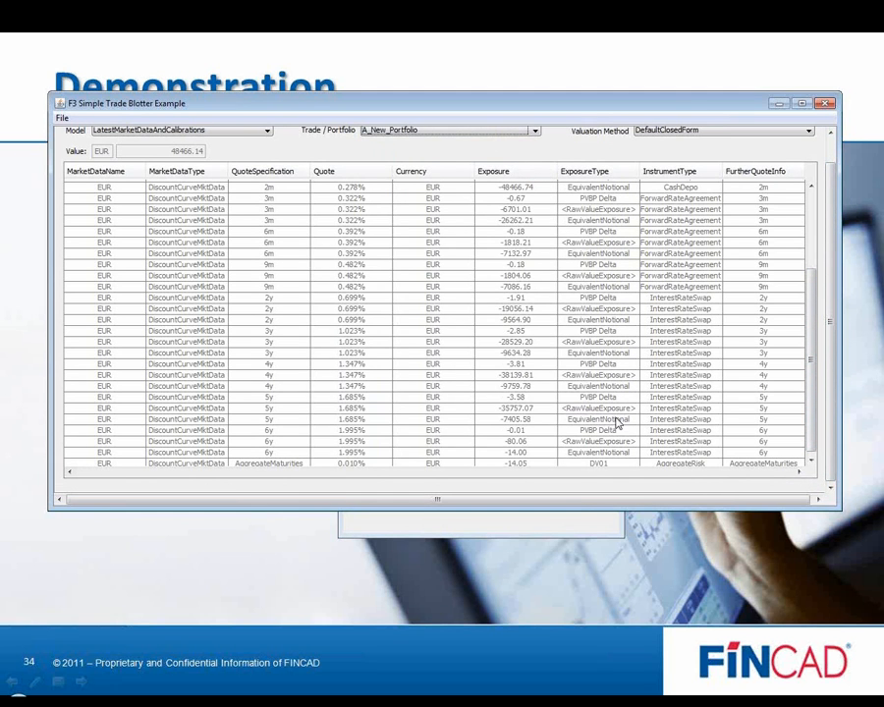
{"action": "double_click", "coordinate": [605, 421]}
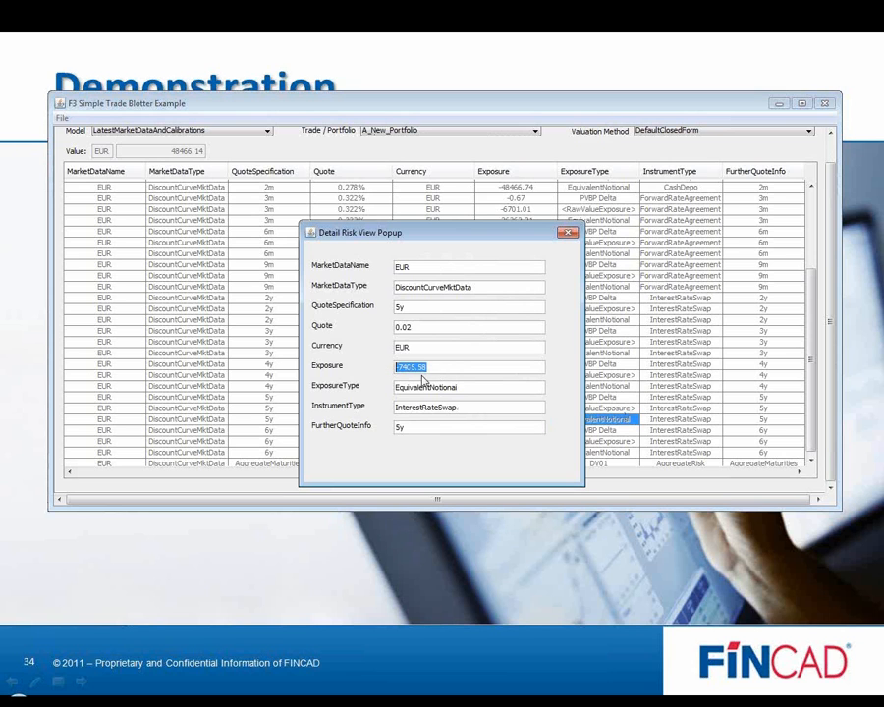
{"action": "mouse_move", "coordinate": [549, 413]}
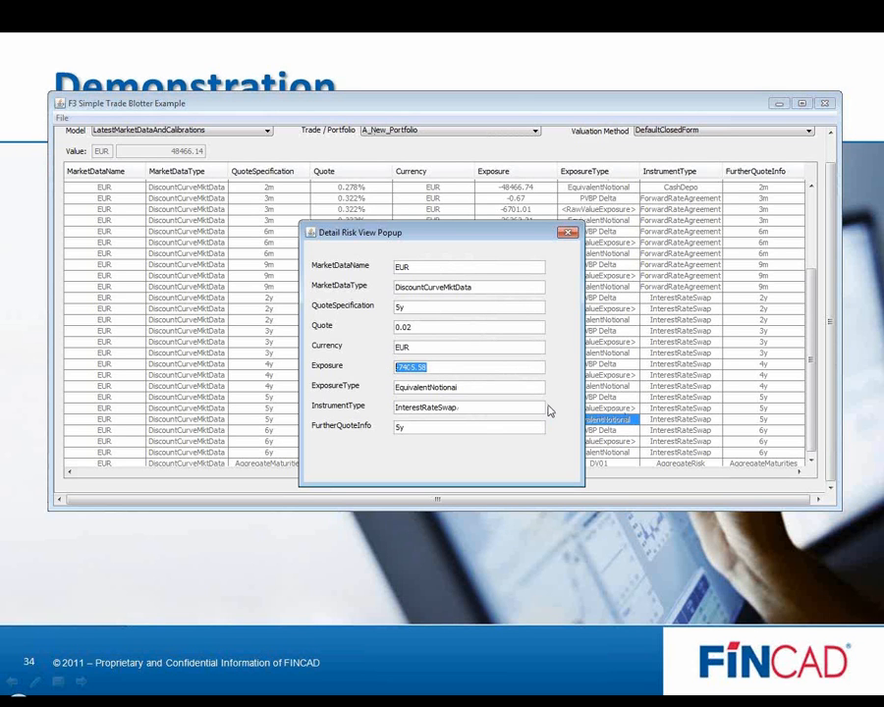
{"action": "mouse_move", "coordinate": [547, 411]}
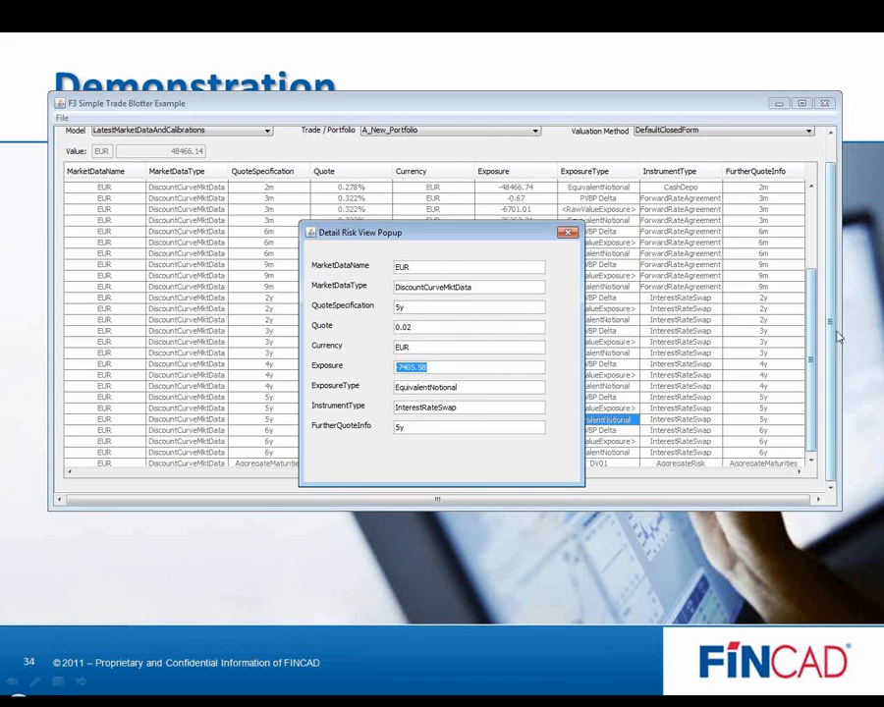
Step: Start a cleared CreateInterestRateSwap with start date 24/02/2011 and a capped floating payoff formula
{"action": "left_click", "coordinate": [566, 232]}
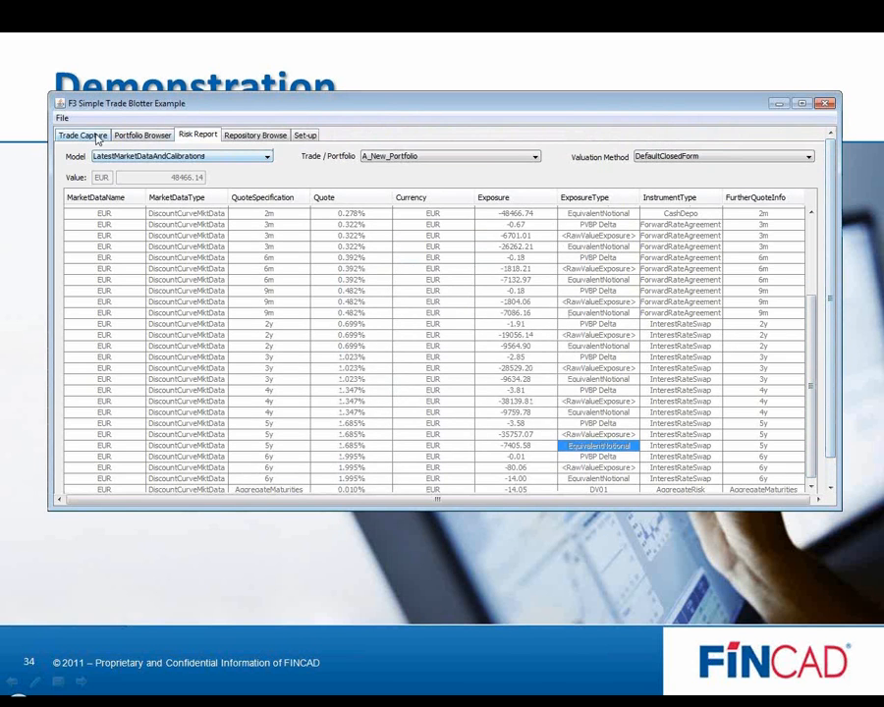
{"action": "left_click", "coordinate": [83, 133]}
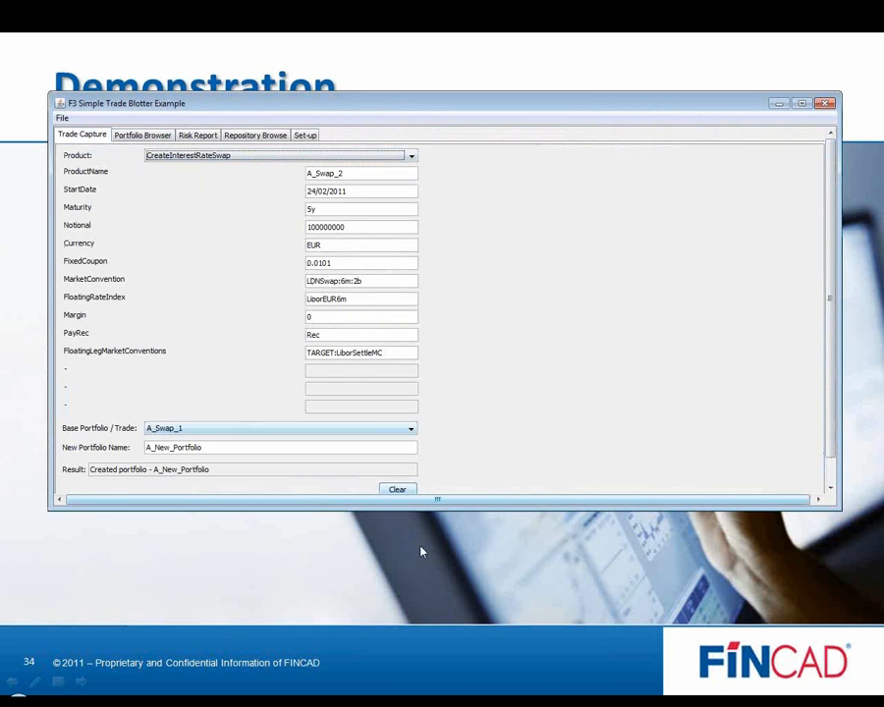
{"action": "left_click", "coordinate": [397, 492]}
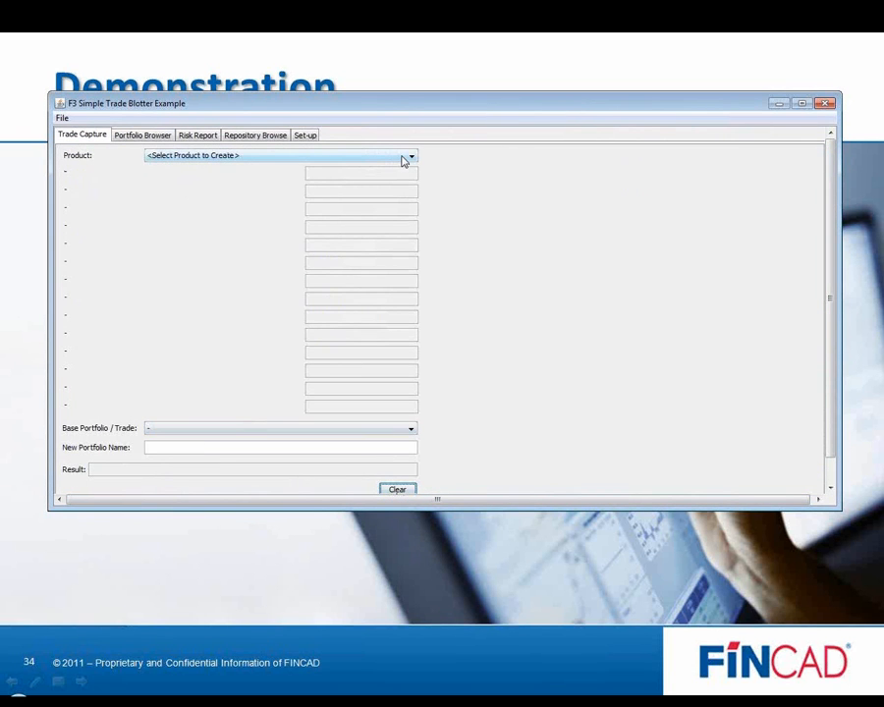
{"action": "left_click", "coordinate": [409, 155]}
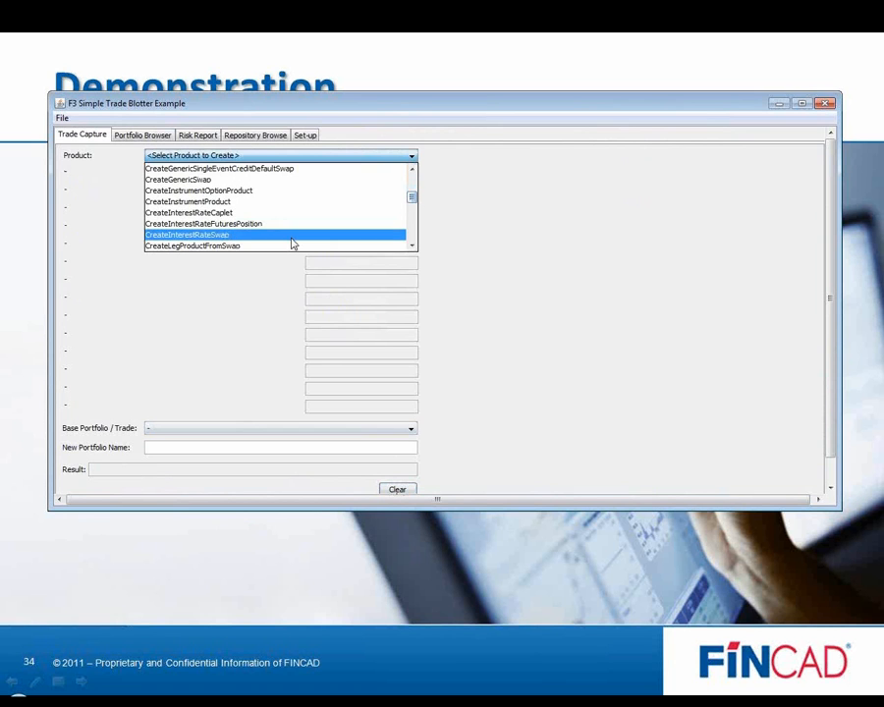
{"action": "left_click", "coordinate": [187, 236]}
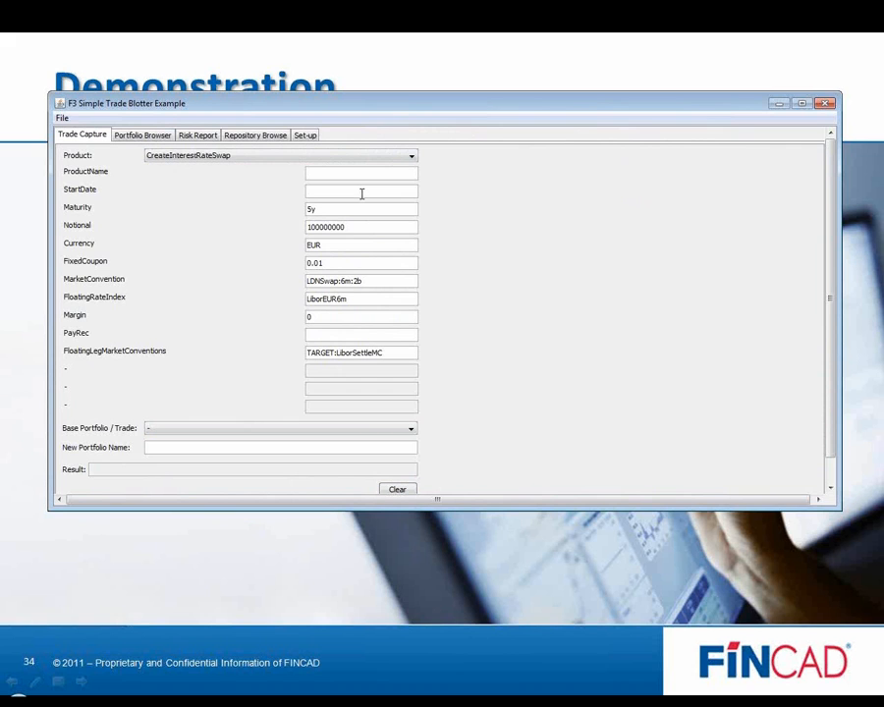
{"action": "type", "text": "24/02/2011"}
{"action": "type", "text": "350bps "}
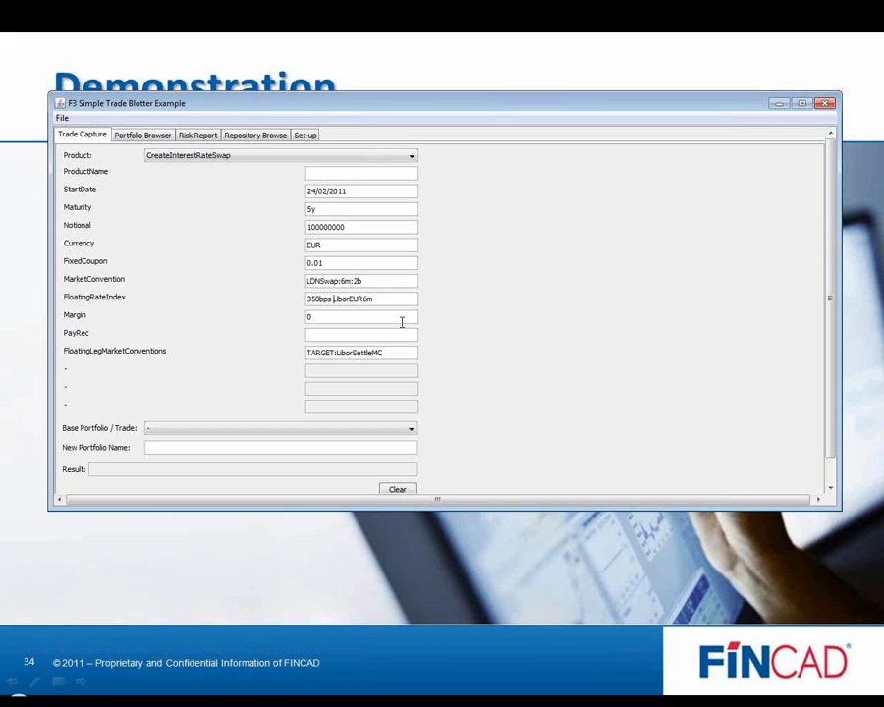
{"action": "type", "text": "-pus"}
{"action": "left_click", "coordinate": [360, 334]}
{"action": "type", "text": "Pay"}
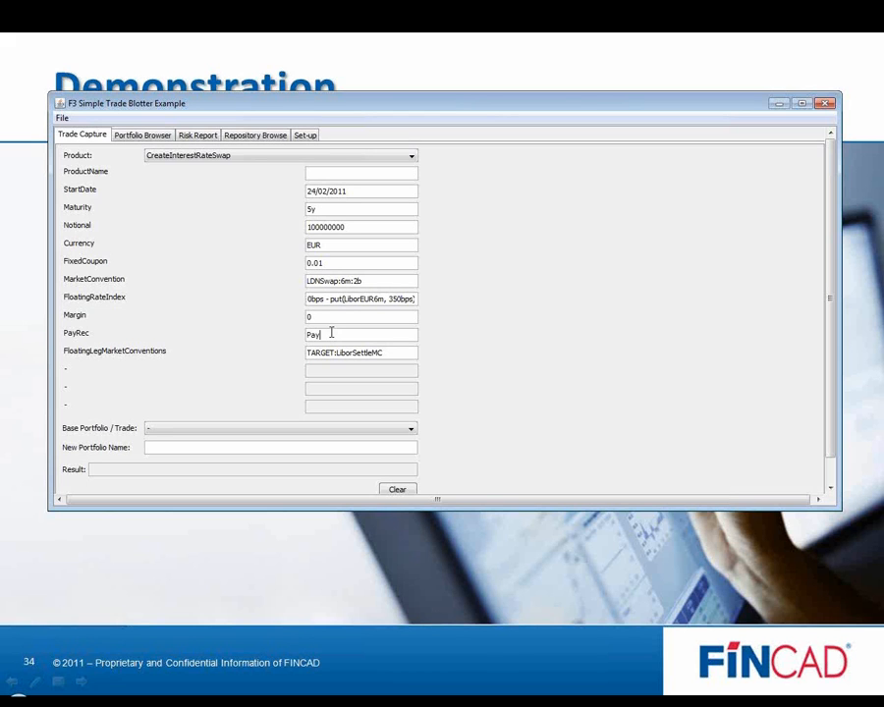
Step: Name and create A_Capped_Swap, then select it in the Risk Report trade list
{"action": "left_click", "coordinate": [362, 173]}
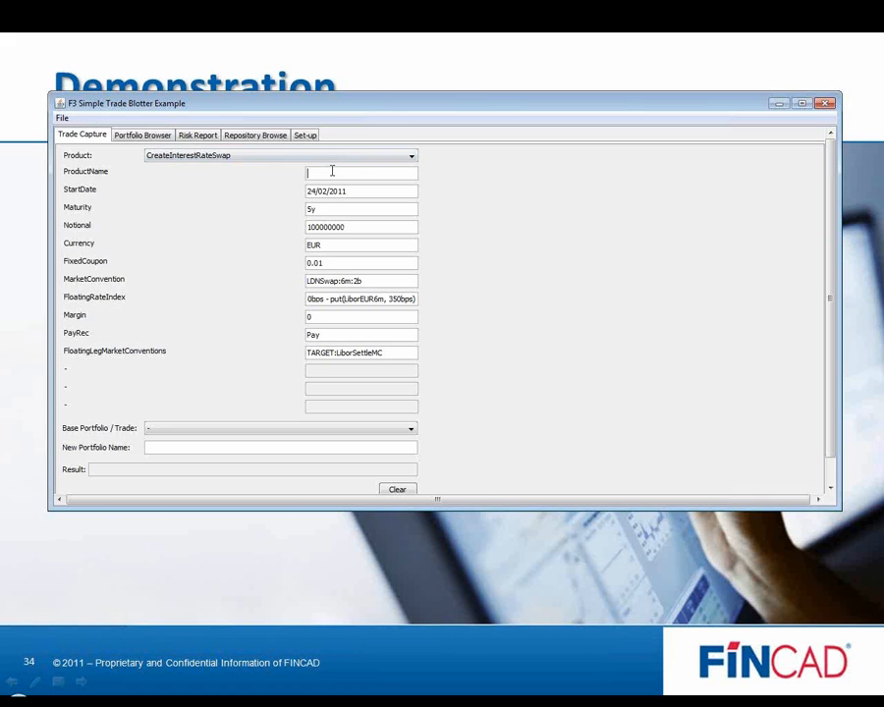
{"action": "type", "text": "A_Capped_Swap"}
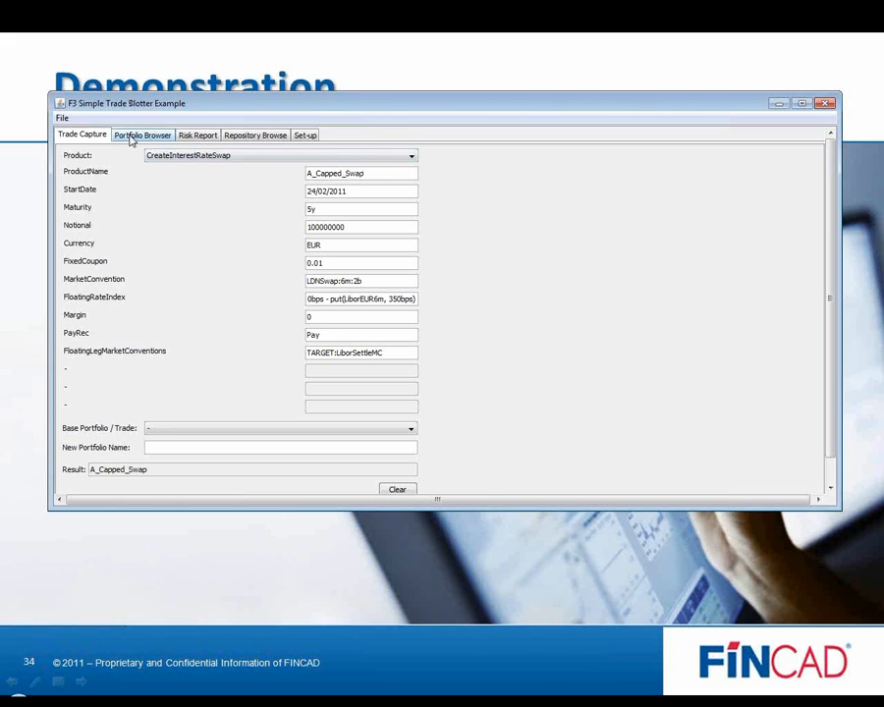
{"action": "left_click", "coordinate": [196, 133]}
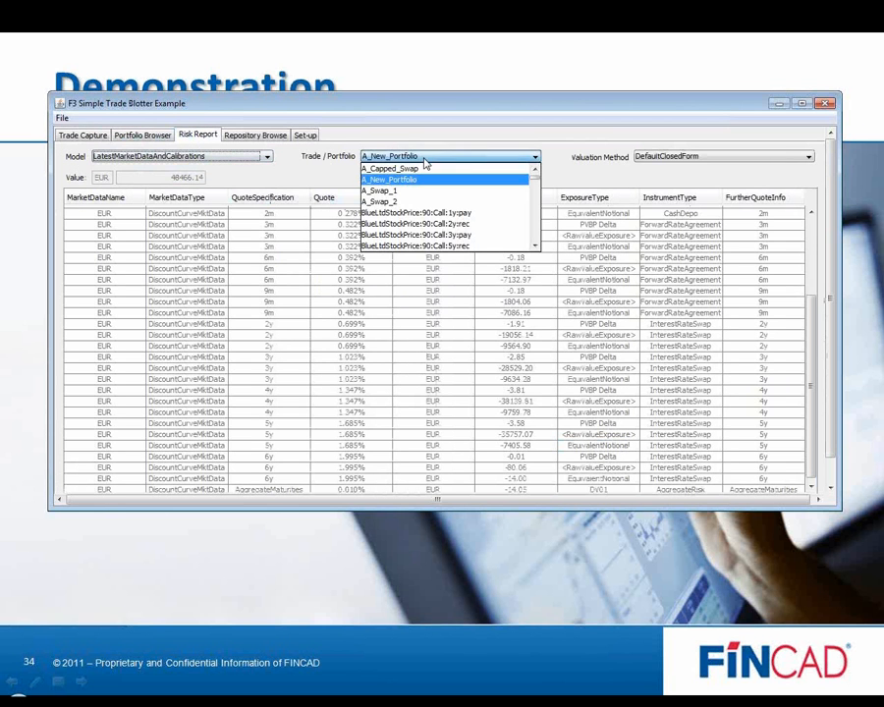
{"action": "left_click", "coordinate": [389, 169]}
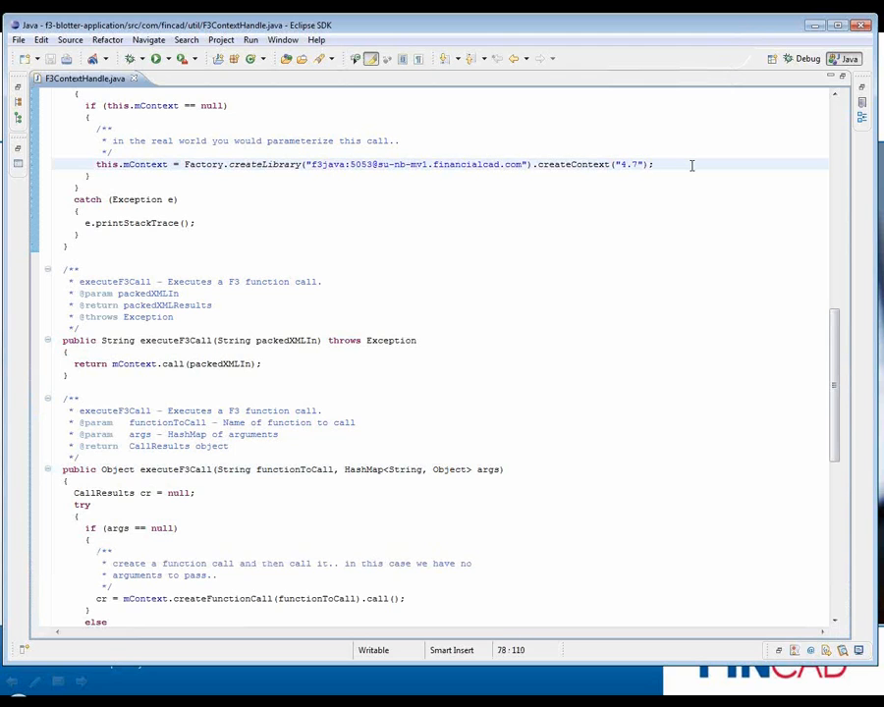
Step: Highlight the return mContext.call(packedXMLIn) line in F3ContextHandle.executeF3Call
{"action": "left_click", "coordinate": [656, 165]}
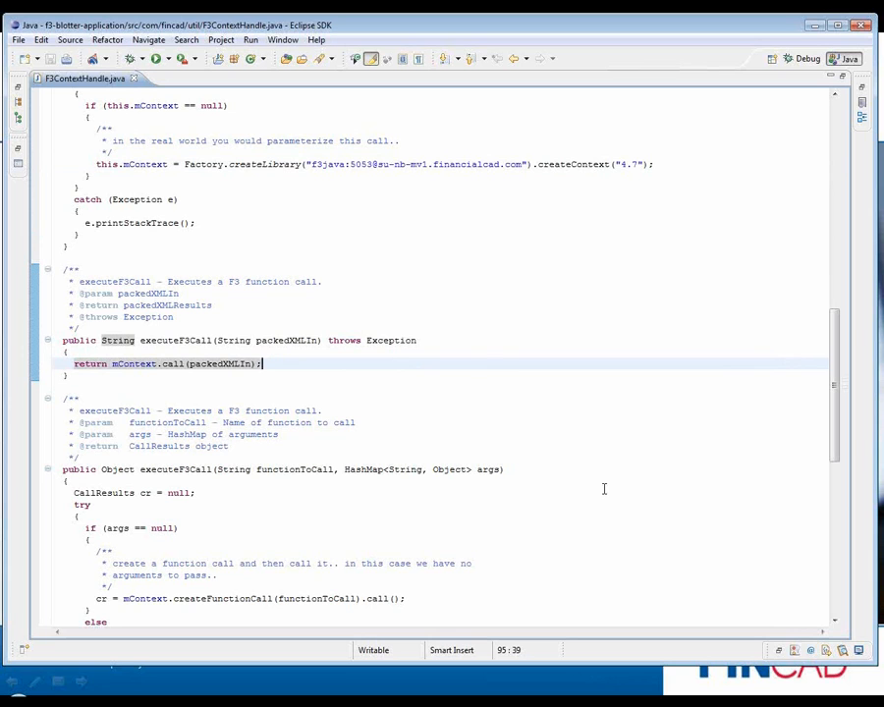
{"action": "mouse_move", "coordinate": [606, 486]}
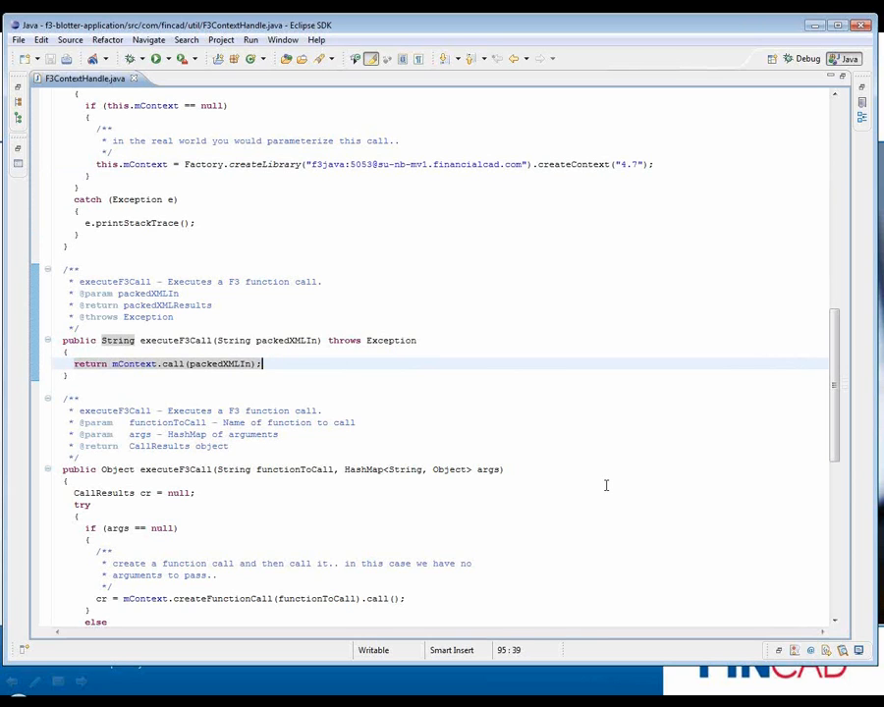
{"action": "mouse_move", "coordinate": [606, 477]}
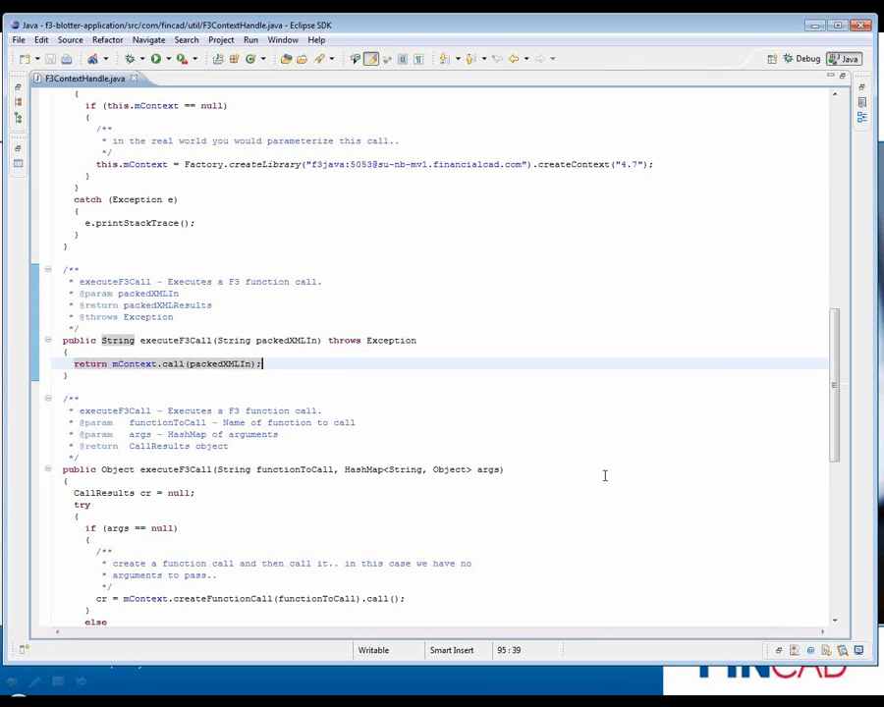